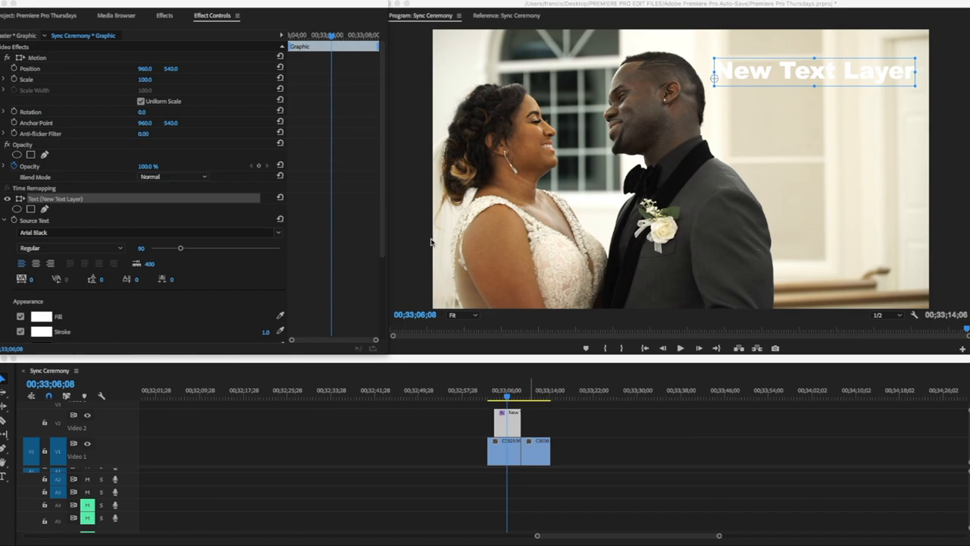
{"action": "mouse_move", "coordinate": [534, 233]}
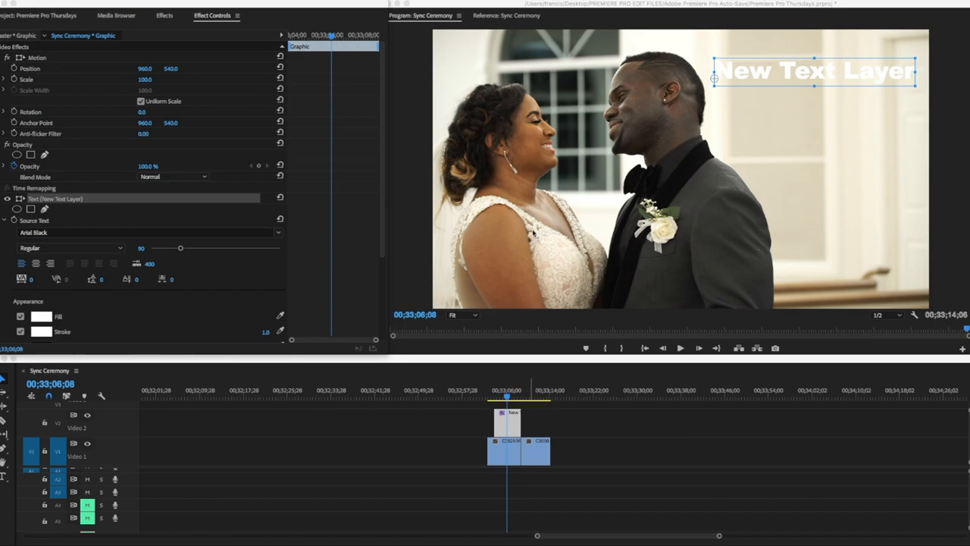
{"action": "mouse_move", "coordinate": [758, 71]}
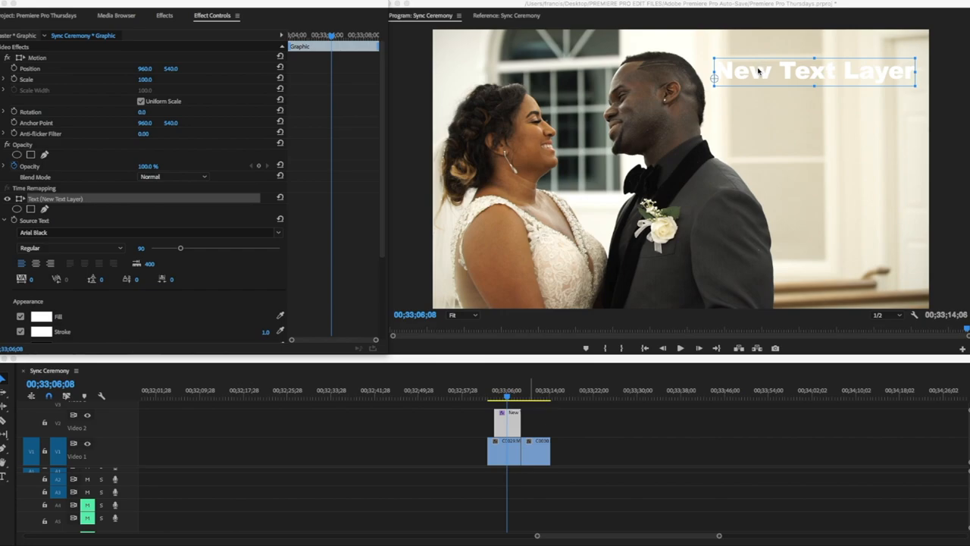
{"action": "mouse_move", "coordinate": [585, 145]}
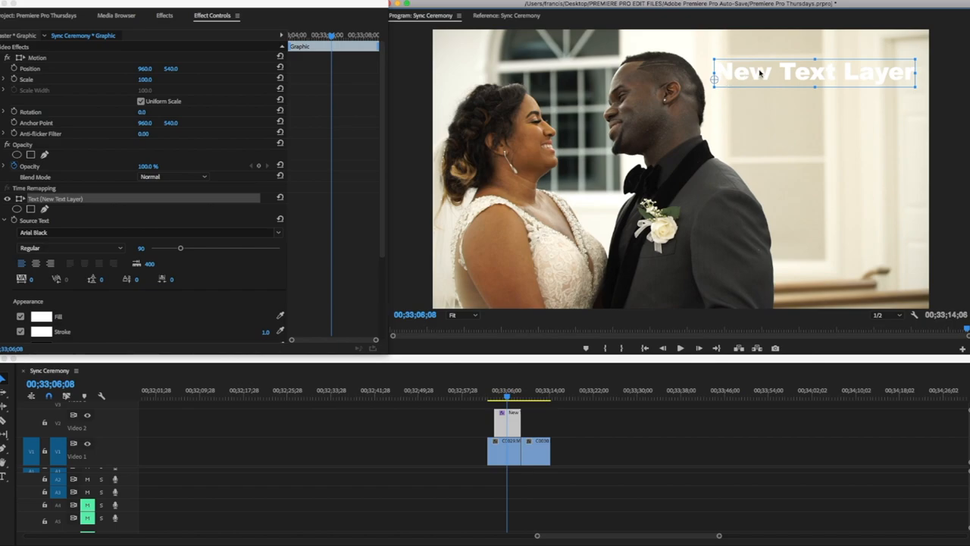
{"action": "mouse_move", "coordinate": [538, 432]}
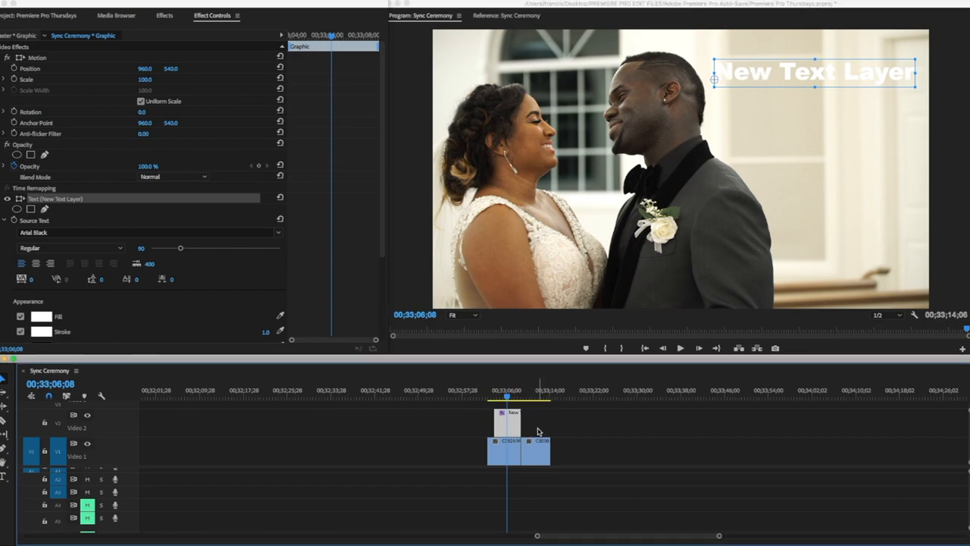
Step: Move the playhead to the frame where the couple laughs and select the title graphic clip
{"action": "left_click", "coordinate": [506, 422]}
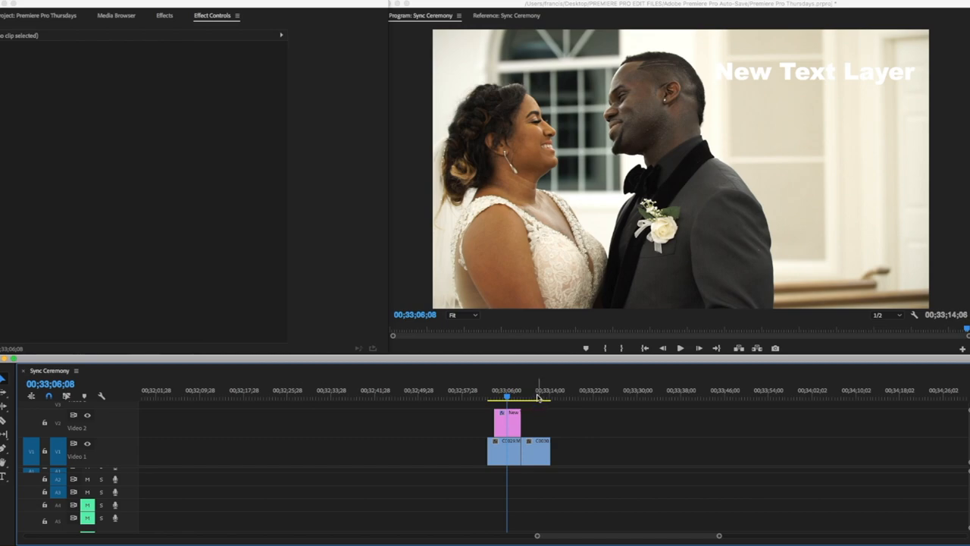
{"action": "left_click", "coordinate": [537, 397]}
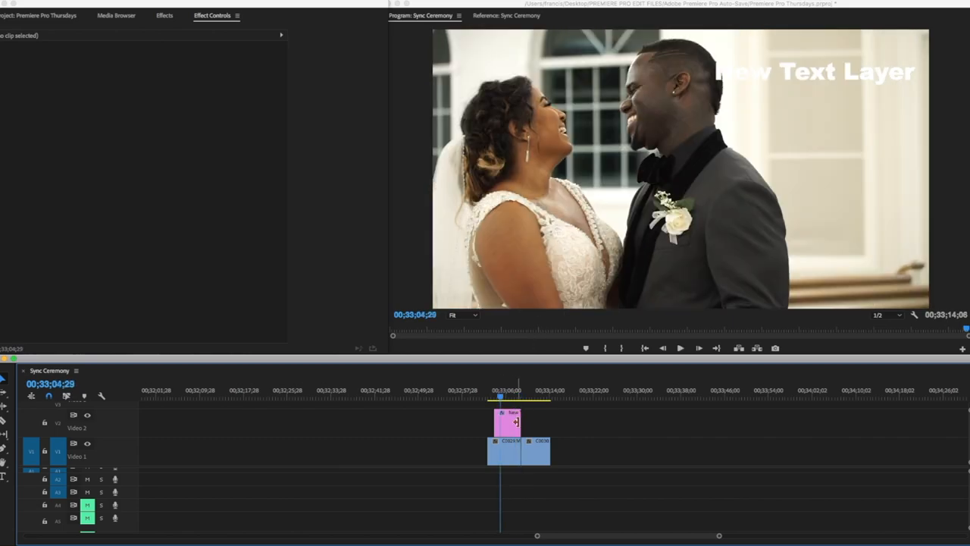
{"action": "left_click", "coordinate": [508, 422]}
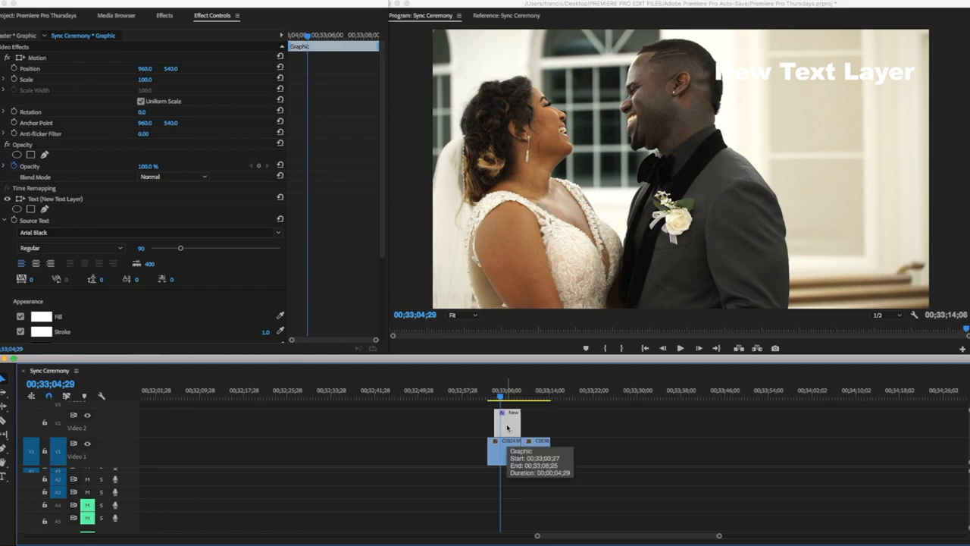
{"action": "mouse_move", "coordinate": [97, 410]}
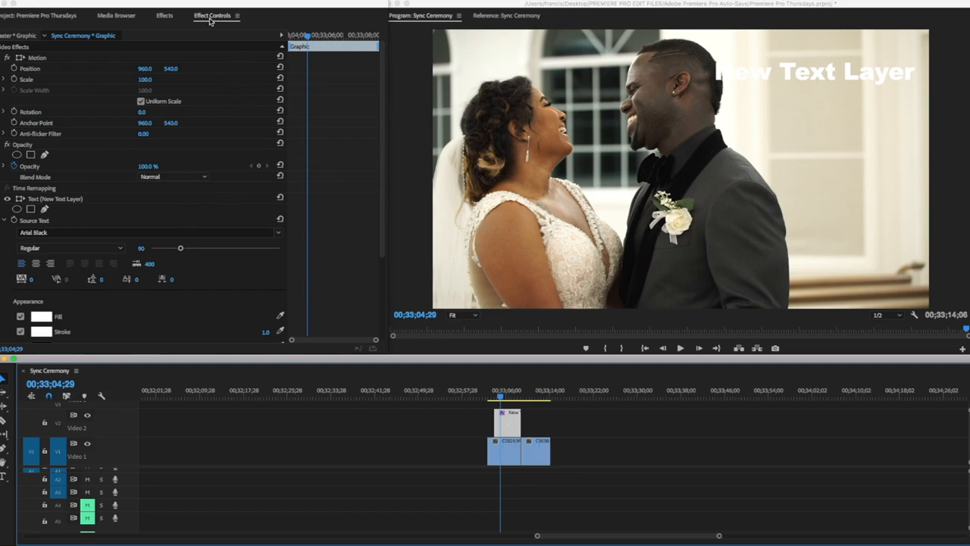
{"action": "mouse_move", "coordinate": [127, 173]}
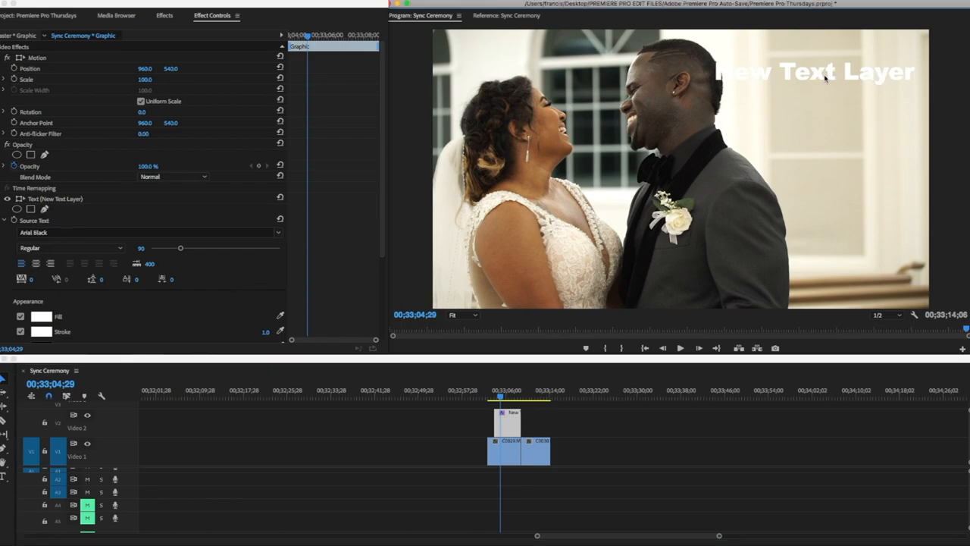
{"action": "mouse_move", "coordinate": [414, 240]}
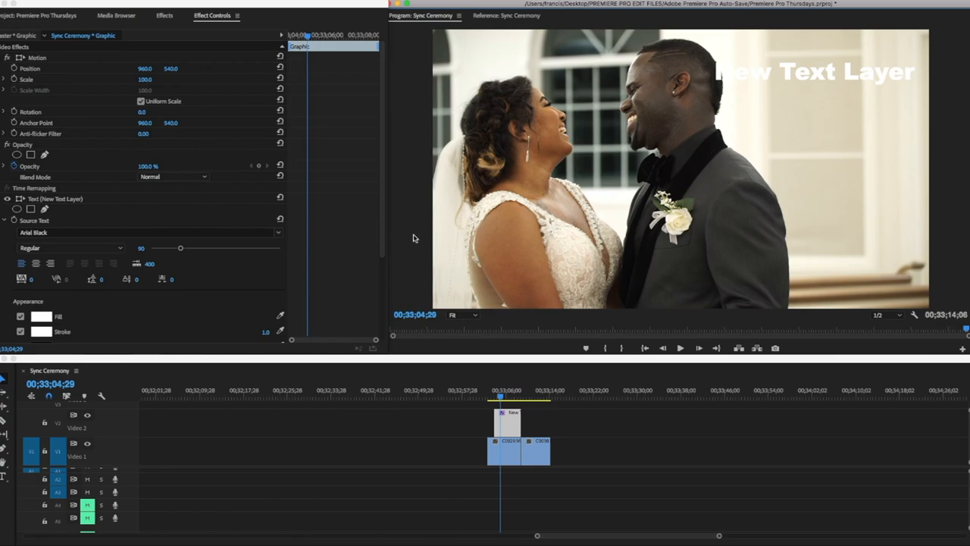
{"action": "mouse_move", "coordinate": [485, 390]}
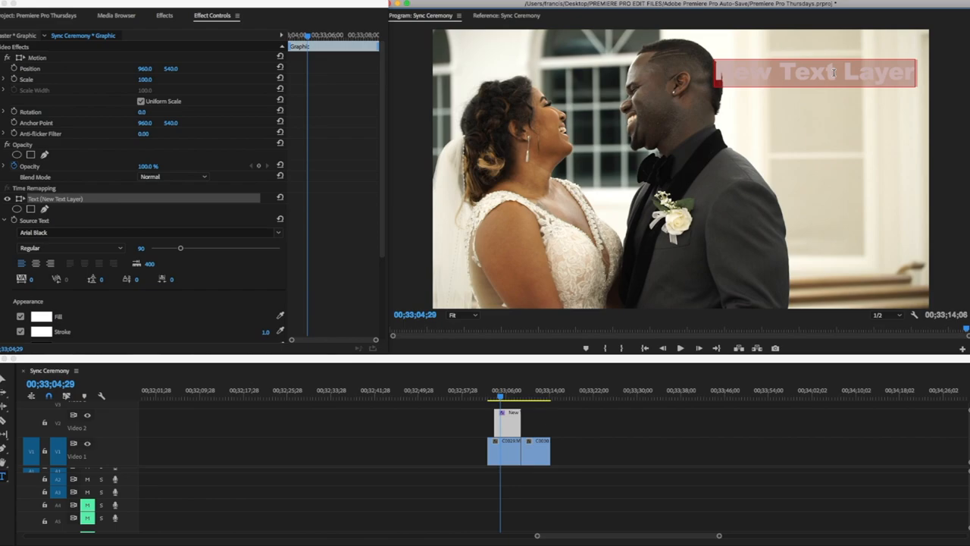
{"action": "mouse_move", "coordinate": [834, 70]}
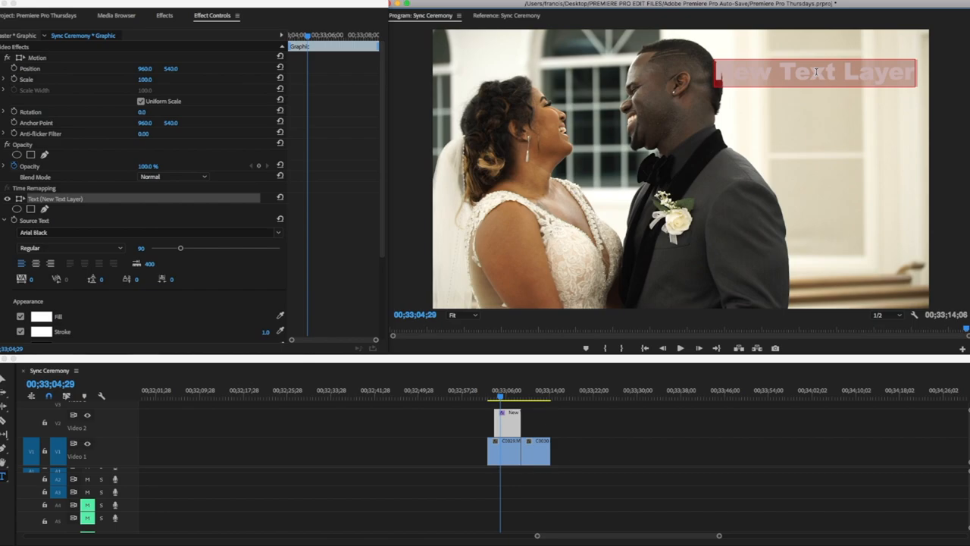
Step: Rewrite the title text as 'JOHN', '&', 'JANE' on three lines
{"action": "type", "text": "JOHN"}
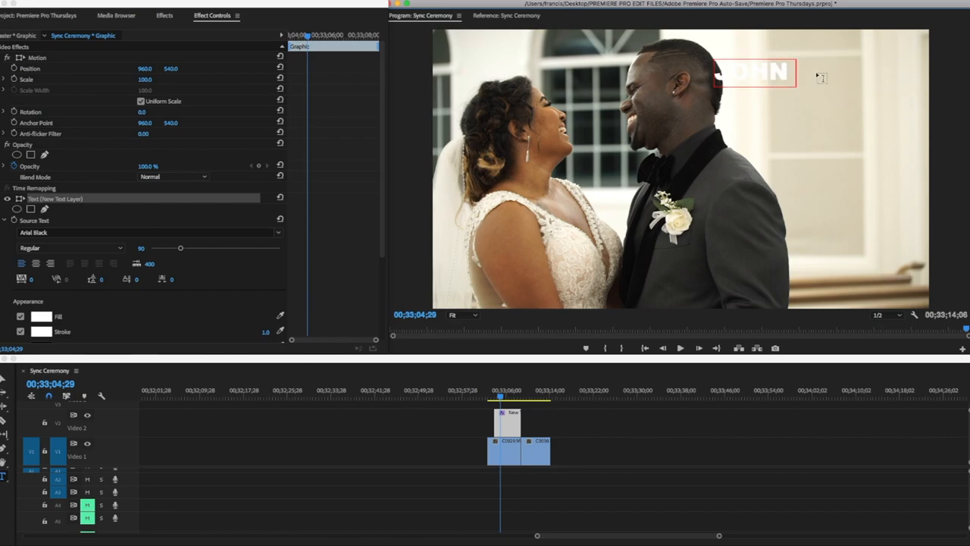
{"action": "type", "text": "&"}
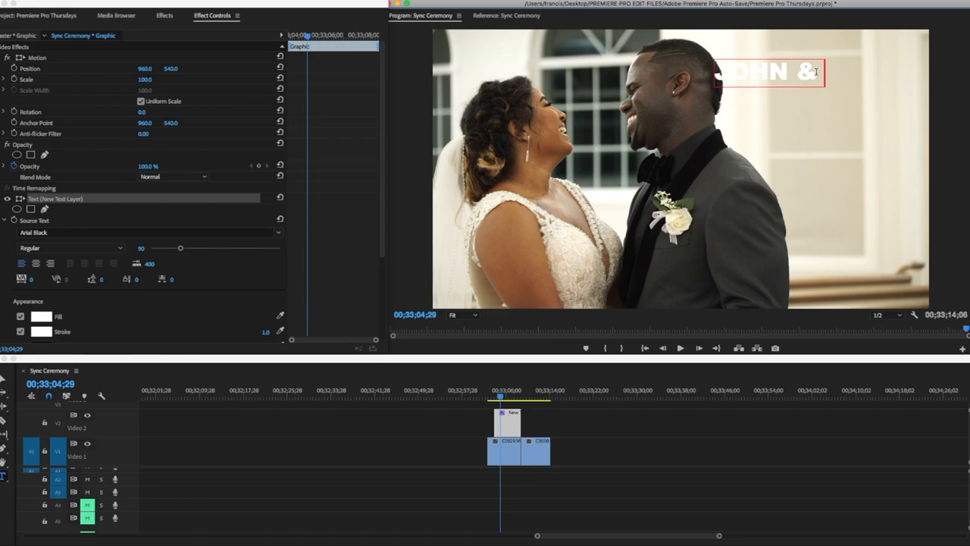
{"action": "type", "text": "JANE"}
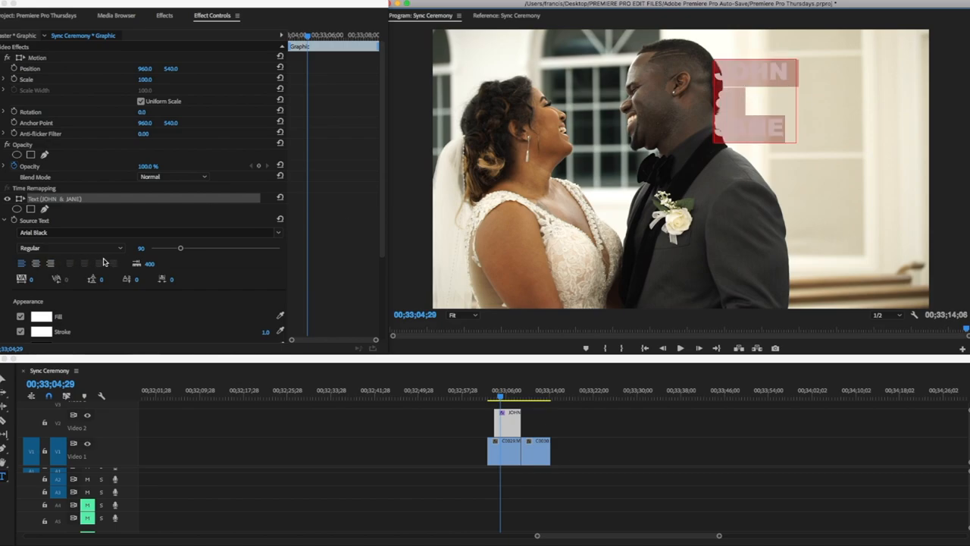
{"action": "mouse_move", "coordinate": [103, 261]}
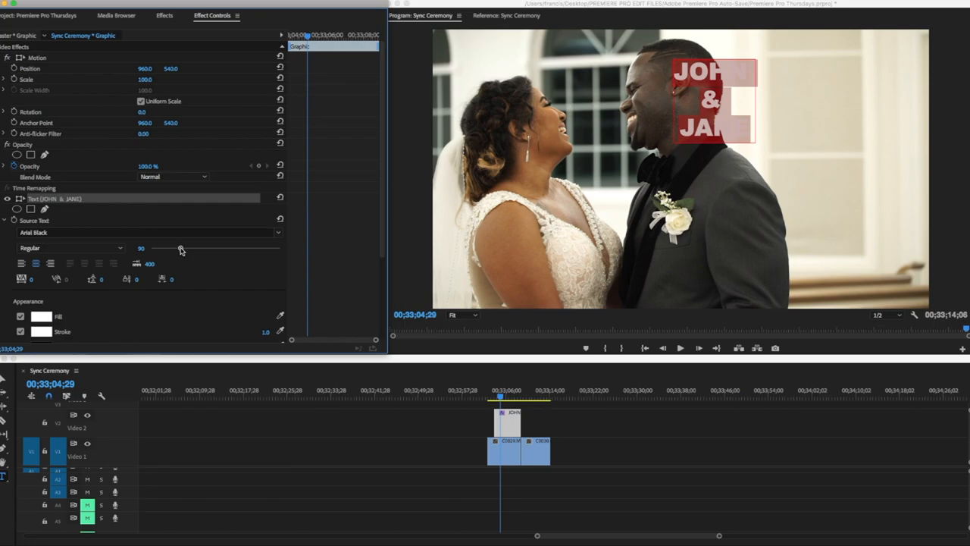
Step: Raise the title font size to about 180 so it fills the right side of the frame
{"action": "left_click_drag", "start_coordinate": [180, 249], "coordinate": [206, 249]}
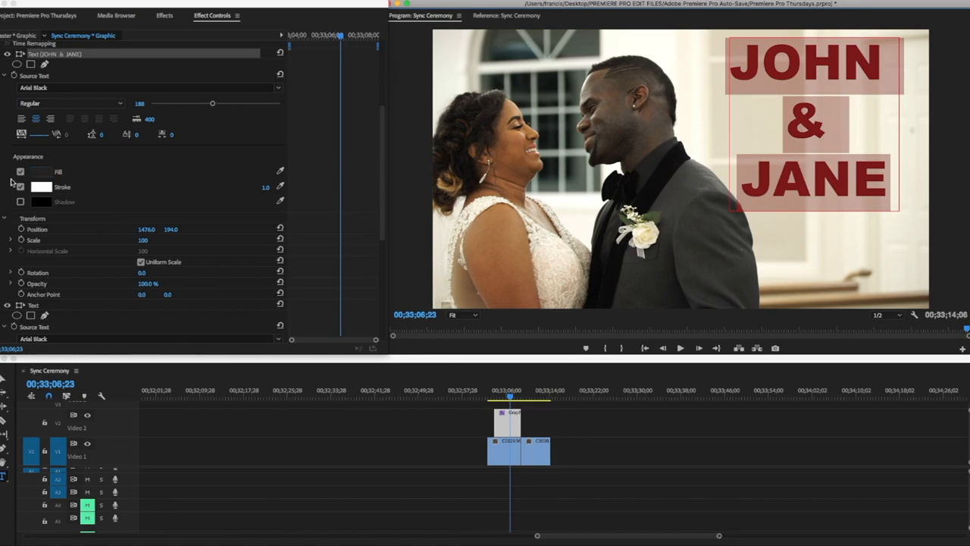
Step: Set the title fill to a dark olive green sampled from the video frame with the eyedropper
{"action": "left_click", "coordinate": [42, 188]}
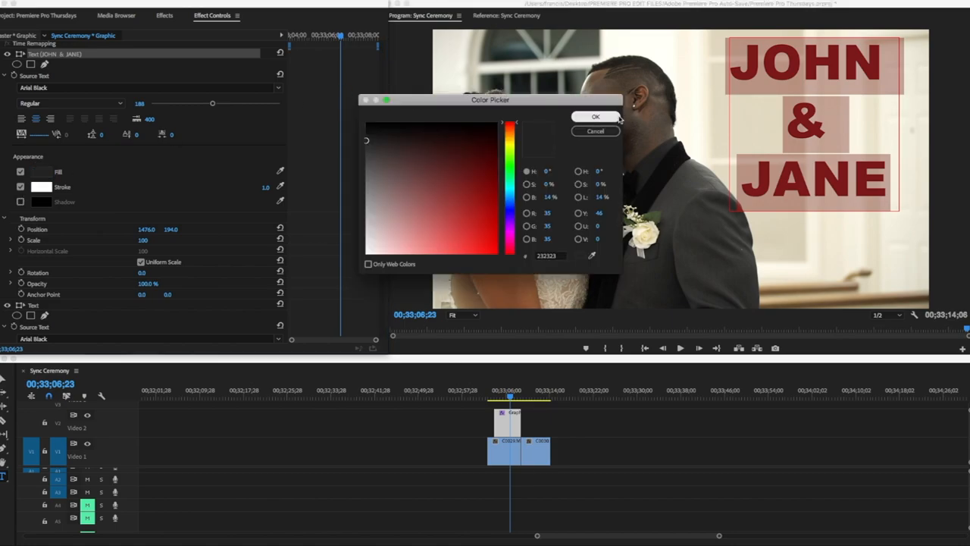
{"action": "left_click", "coordinate": [594, 117]}
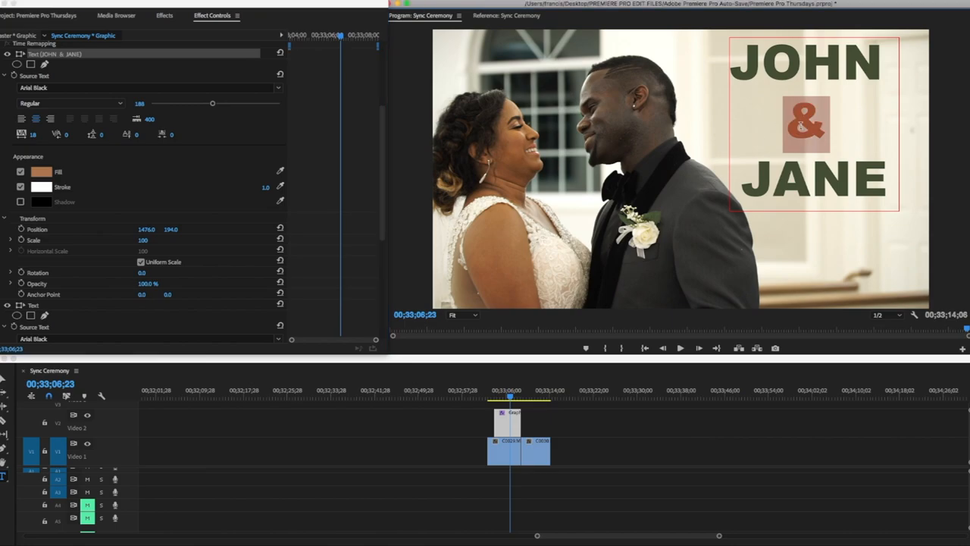
Step: Deselect the finished title and move the playhead ahead to the wedding cake shot
{"action": "left_click", "coordinate": [805, 124]}
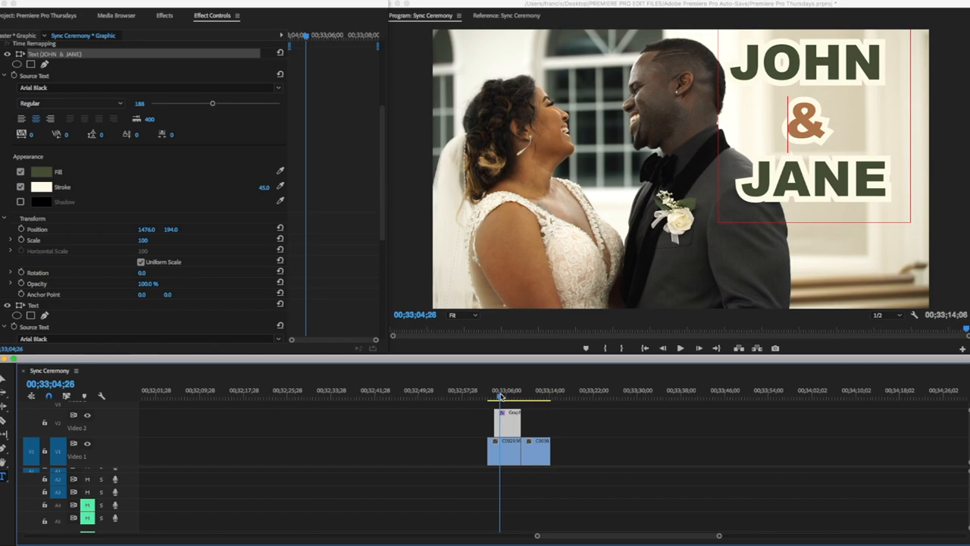
{"action": "left_click", "coordinate": [679, 347]}
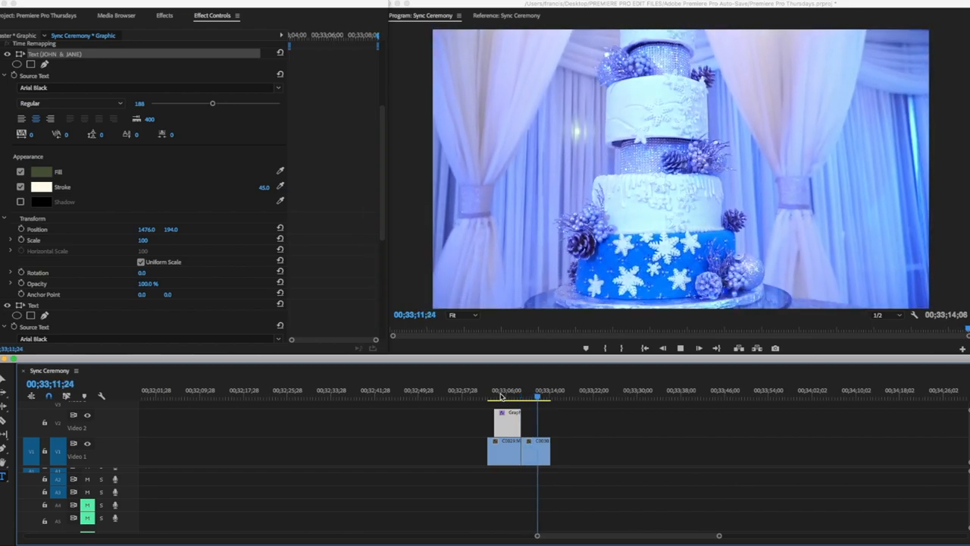
{"action": "left_click", "coordinate": [679, 347]}
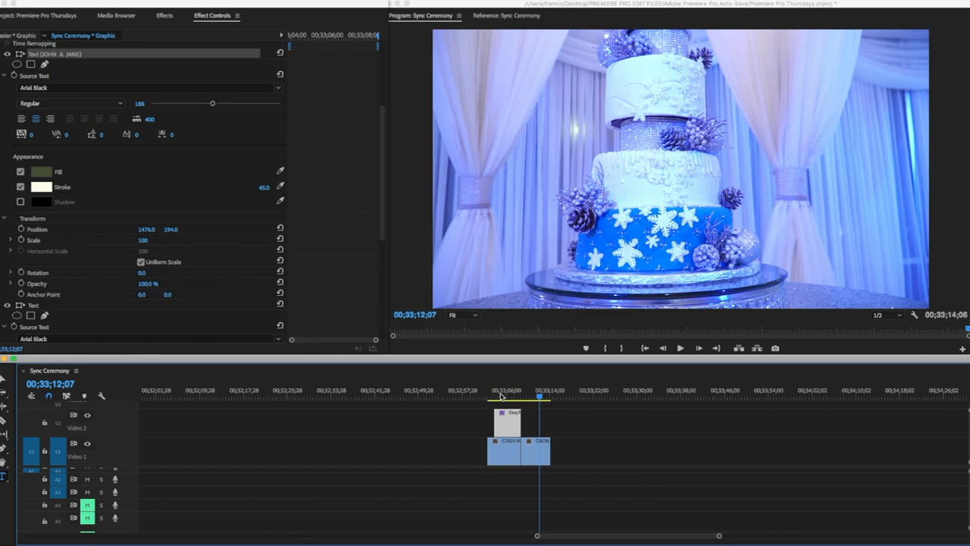